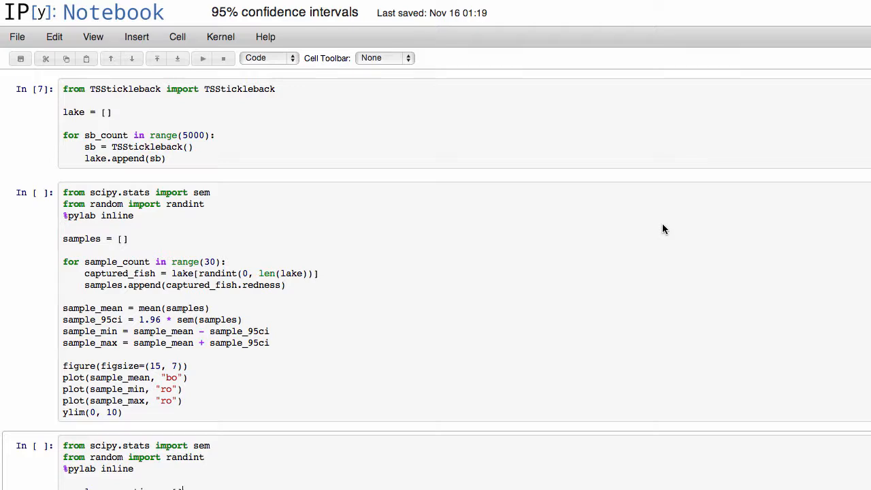
Re-run the lake cell building 5000 TSStickleback fish so it becomes In [8]
click(166, 158)
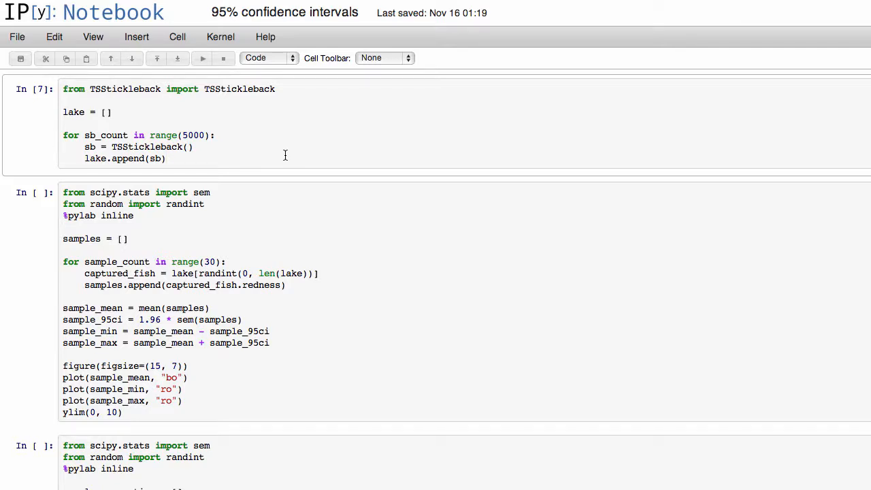
click(166, 158)
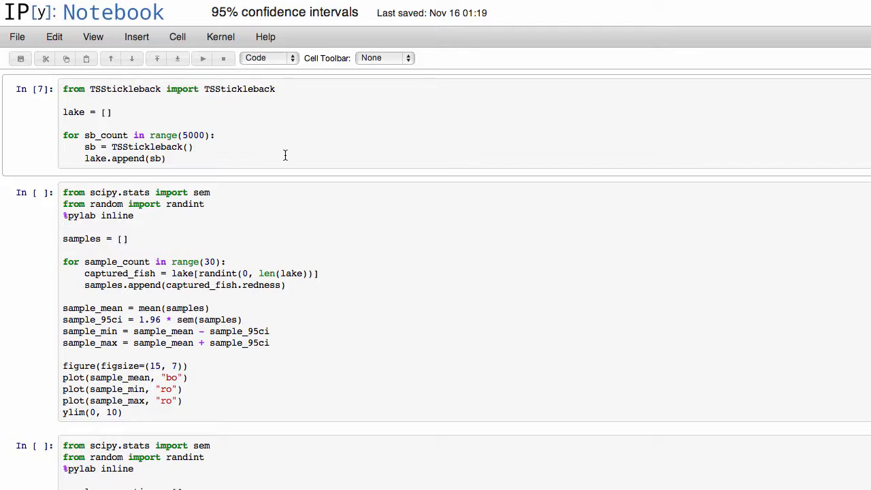
click(166, 158)
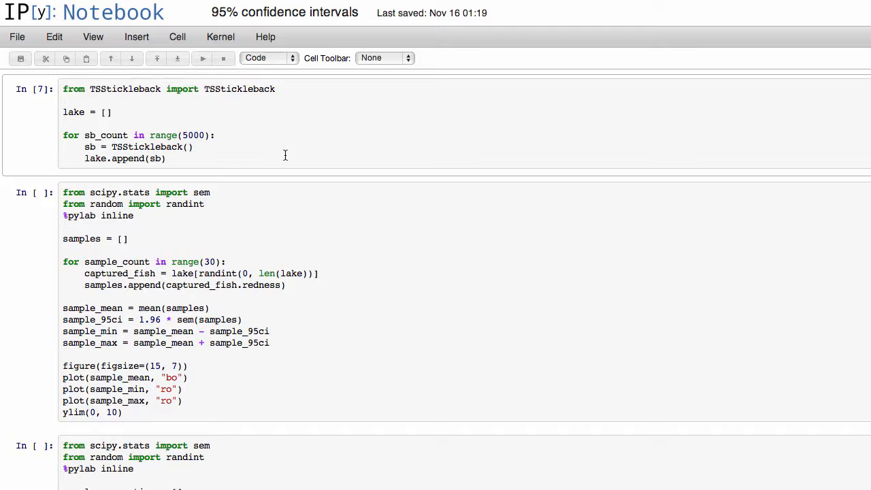
click(166, 158)
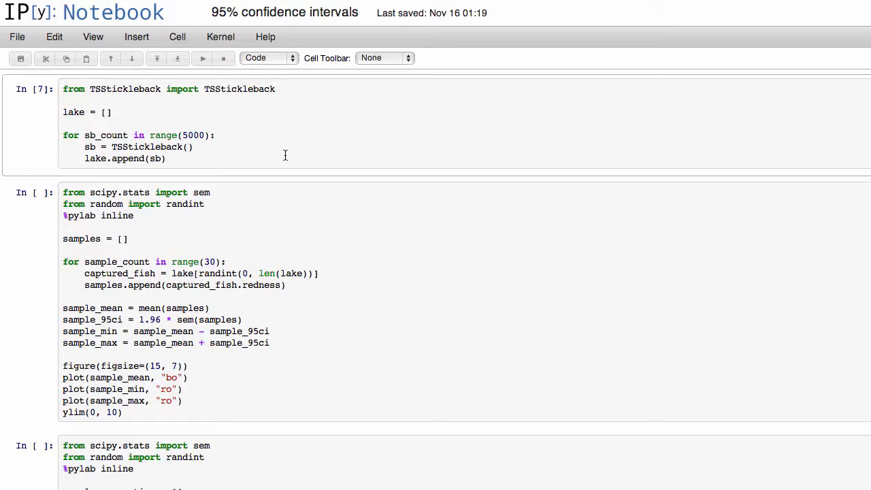
double_click(193, 135)
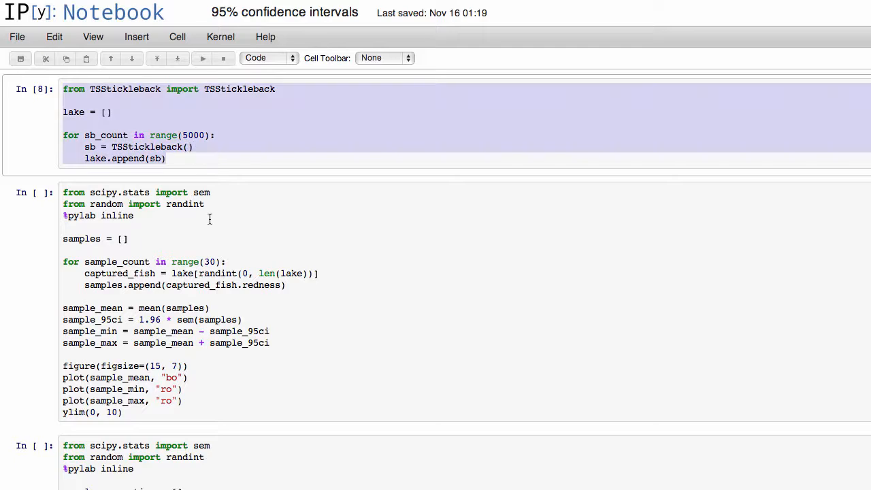
scroll(down, 3)
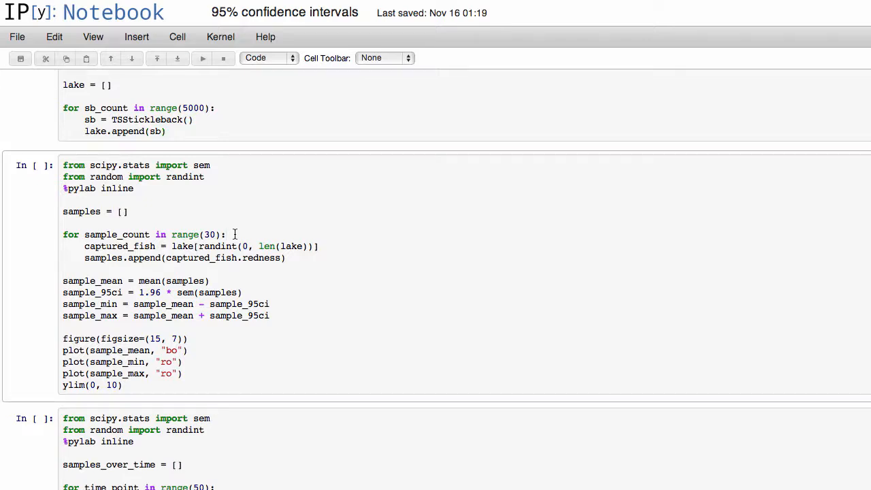
click(226, 234)
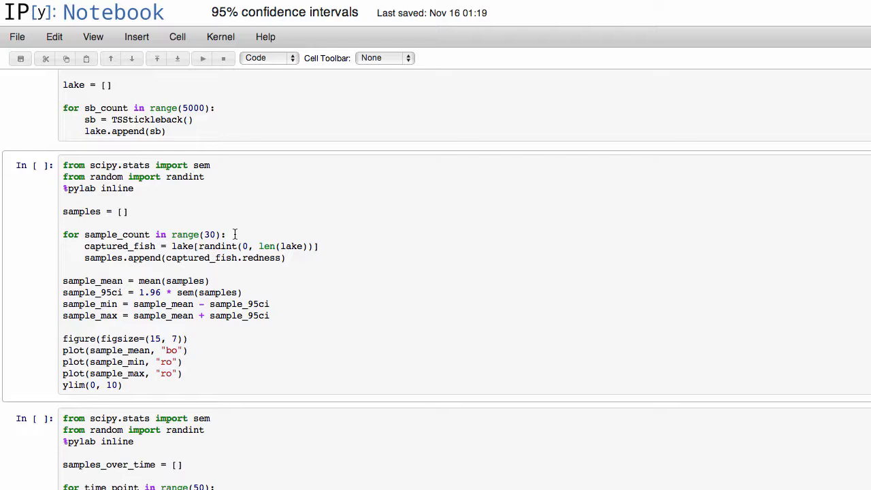
click(226, 234)
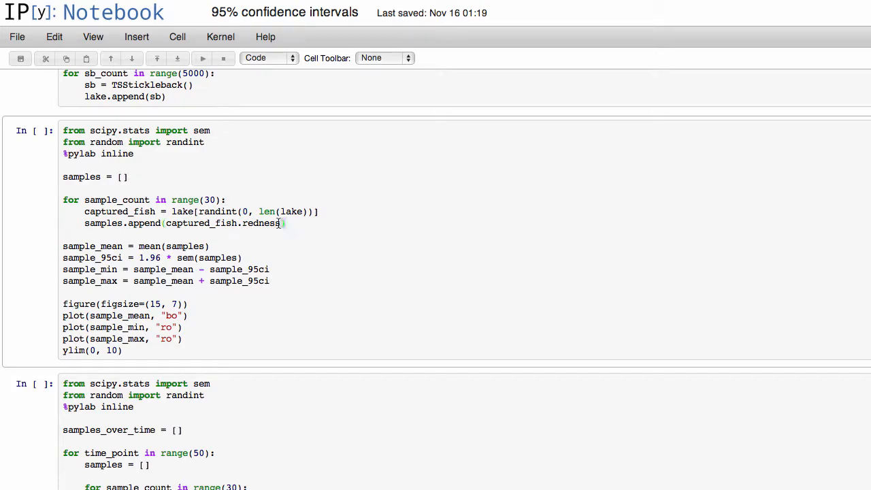
drag(63, 177, 286, 223)
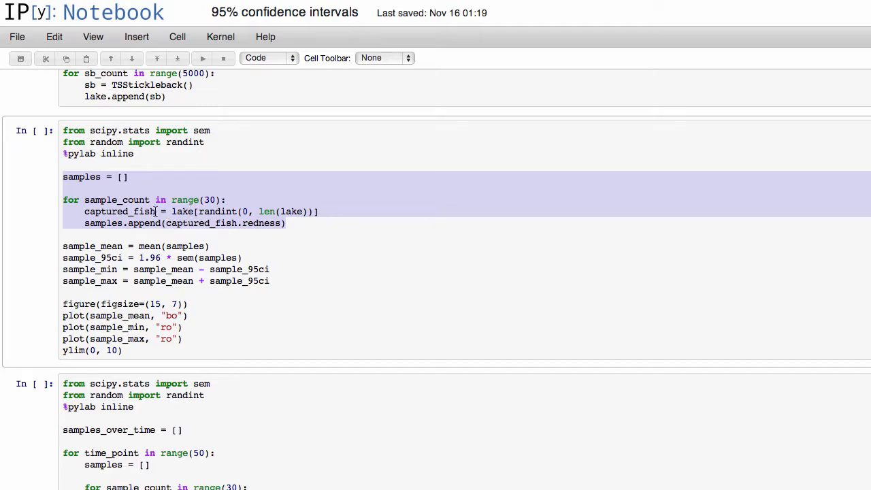
mouse_move(247, 195)
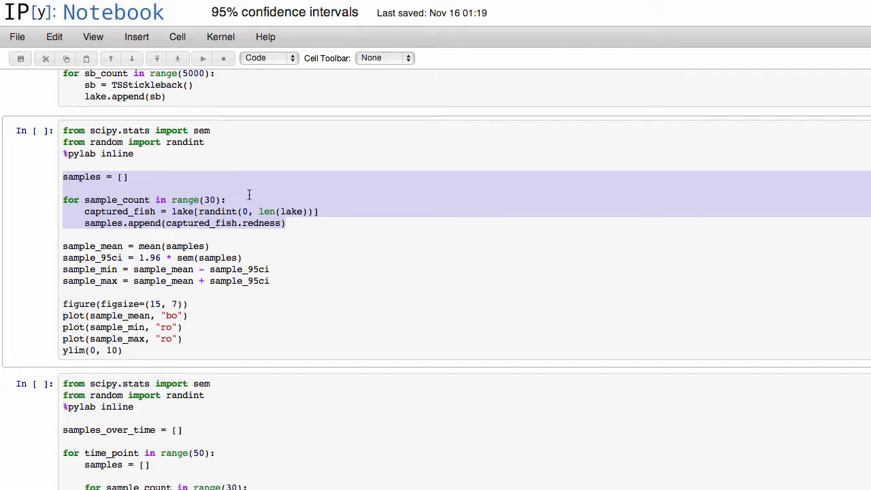
mouse_move(220, 207)
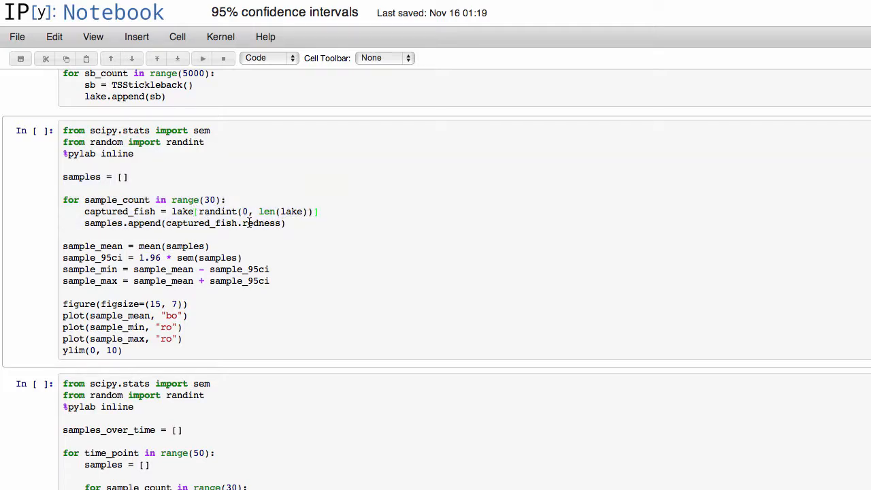
double_click(258, 223)
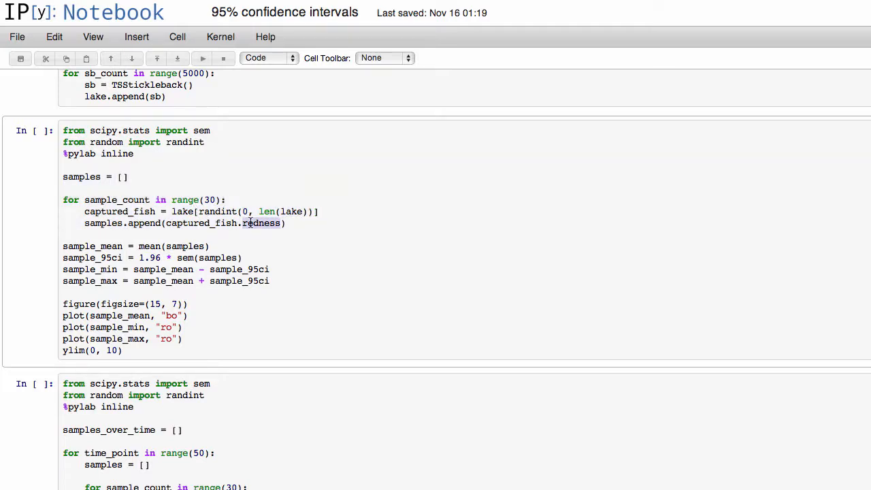
double_click(82, 177)
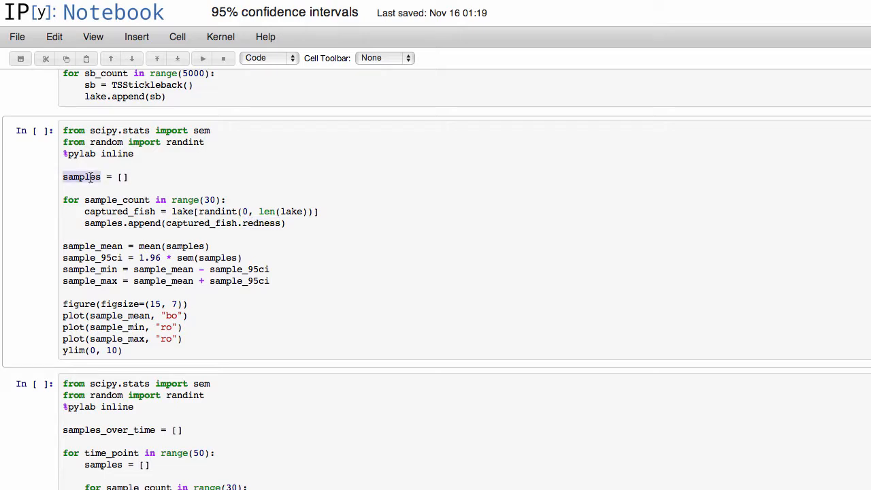
scroll(down, 3)
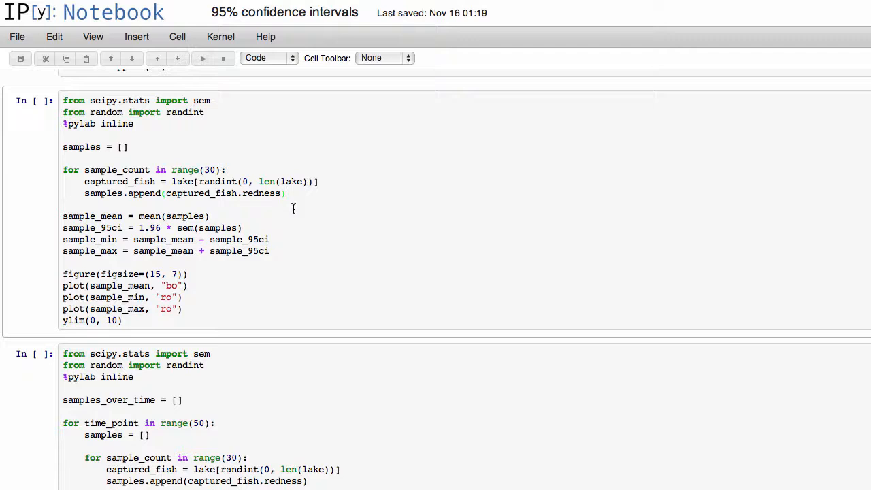
drag(62, 215, 270, 250)
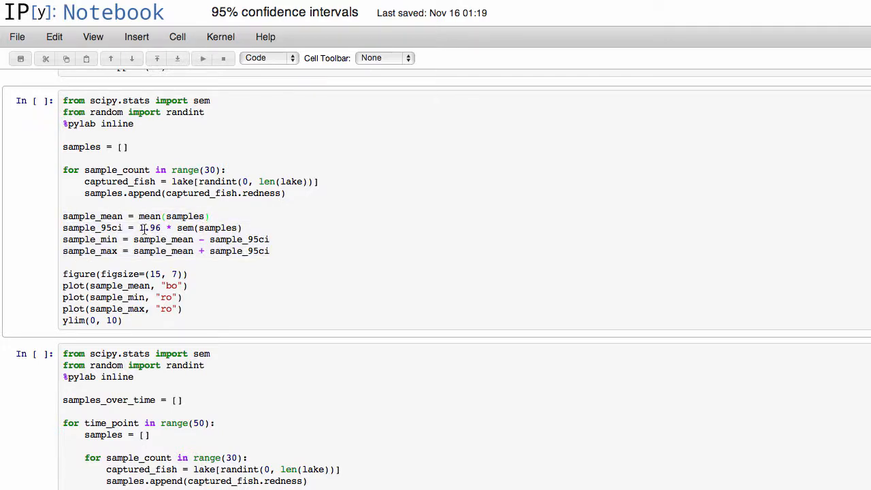
drag(139, 229, 242, 228)
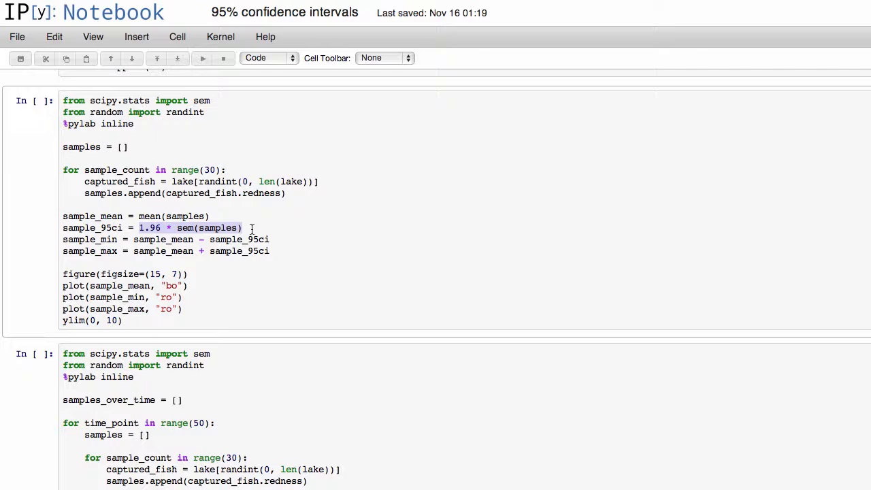
click(161, 229)
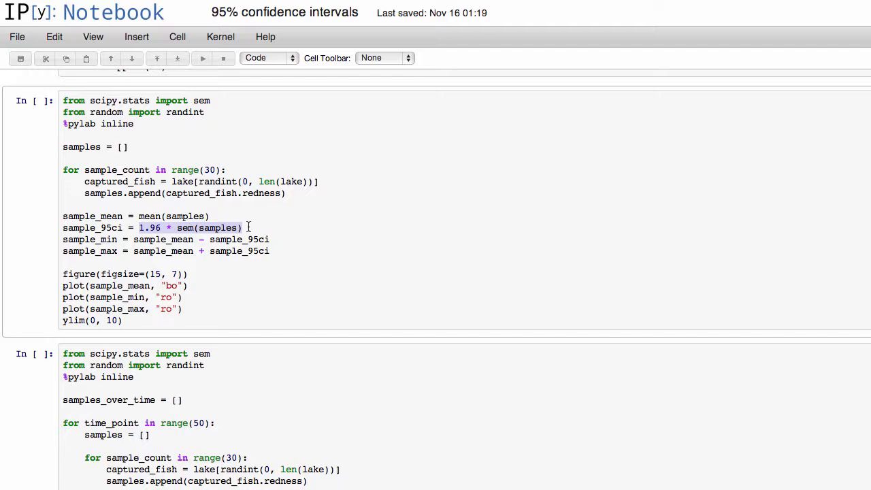
click(291, 250)
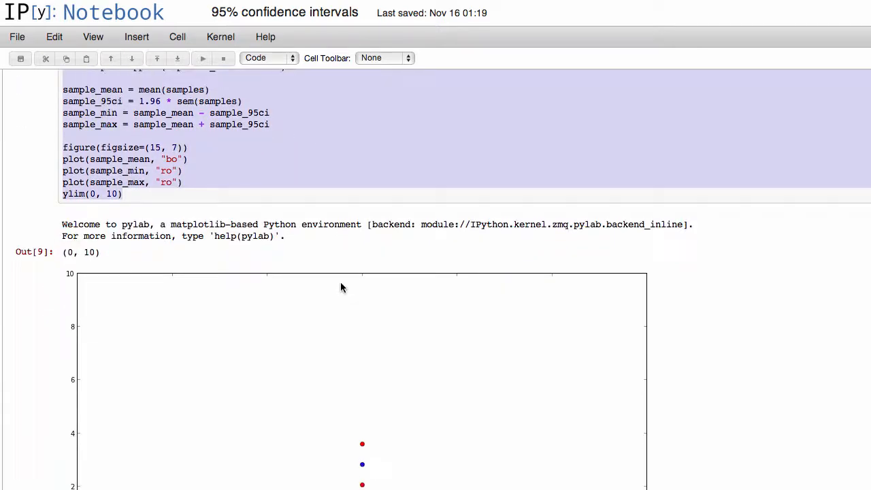
Scroll down to view the plot with the mean point near 2.8 between bounds near 2 and 3.6
scroll(down, 3)
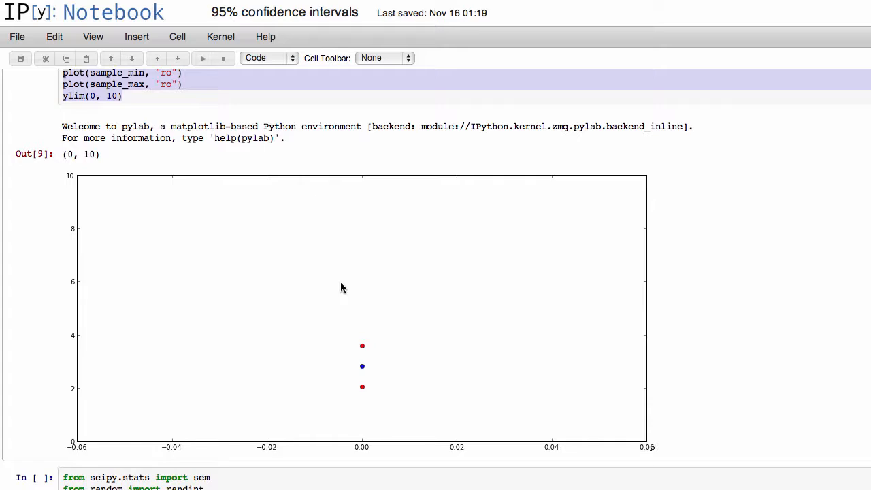
mouse_move(371, 389)
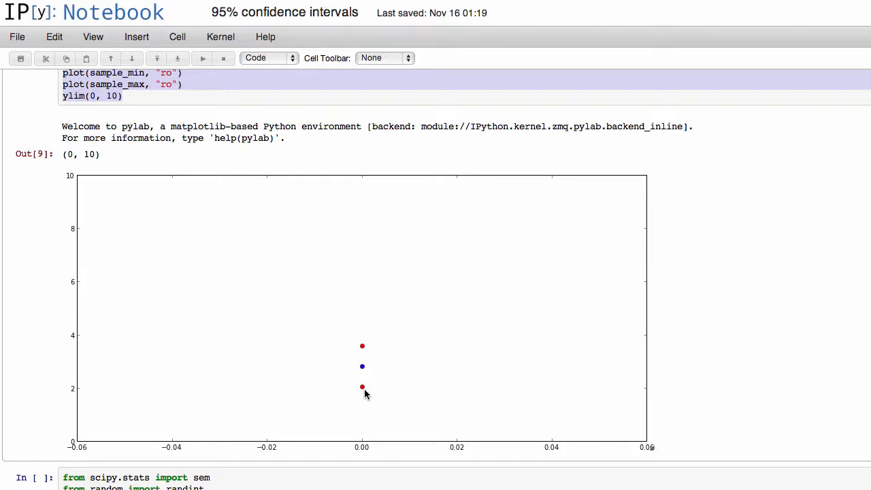
mouse_move(362, 354)
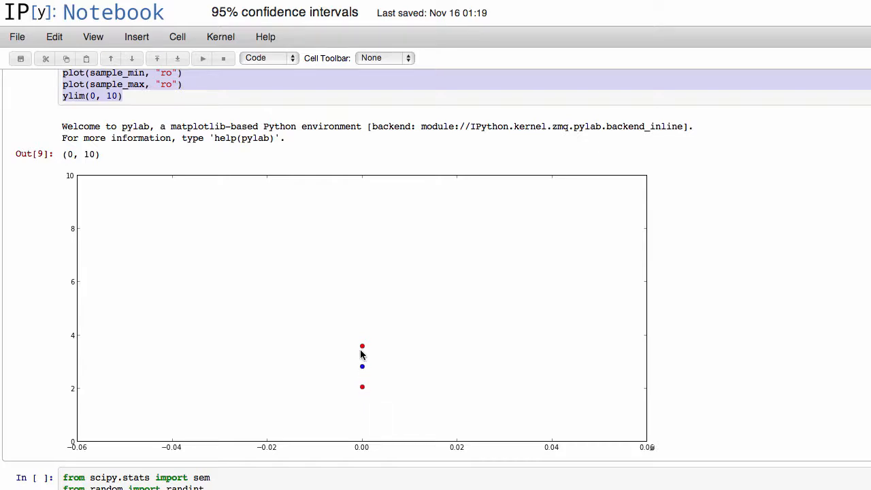
mouse_move(368, 373)
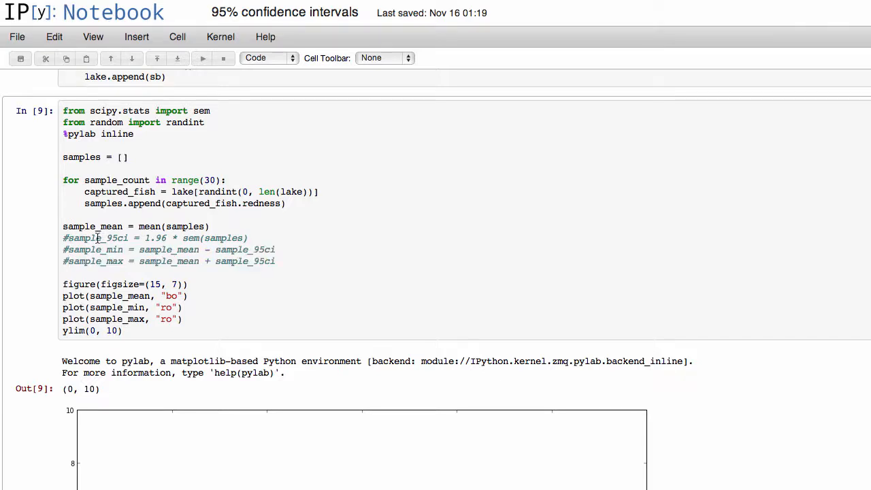
Scroll through the re-run sampling cell and its plot showing a bound near 8 for 2 fish
scroll(down, 3)
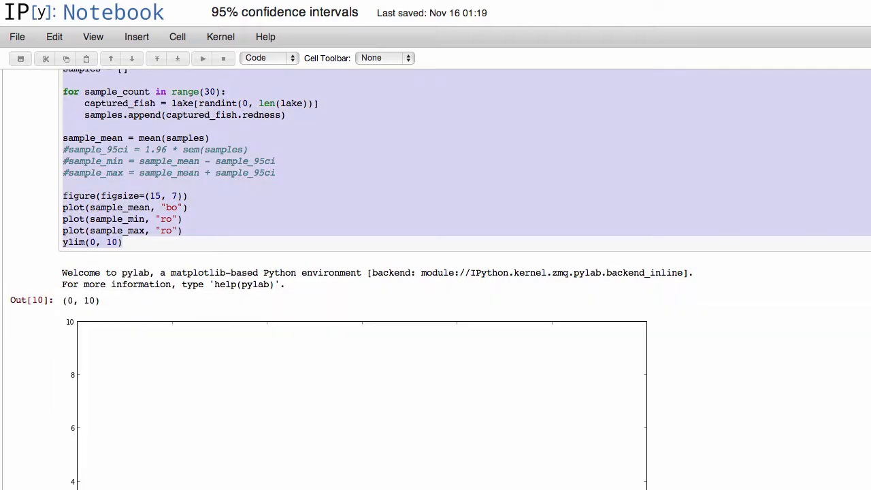
scroll(down, 3)
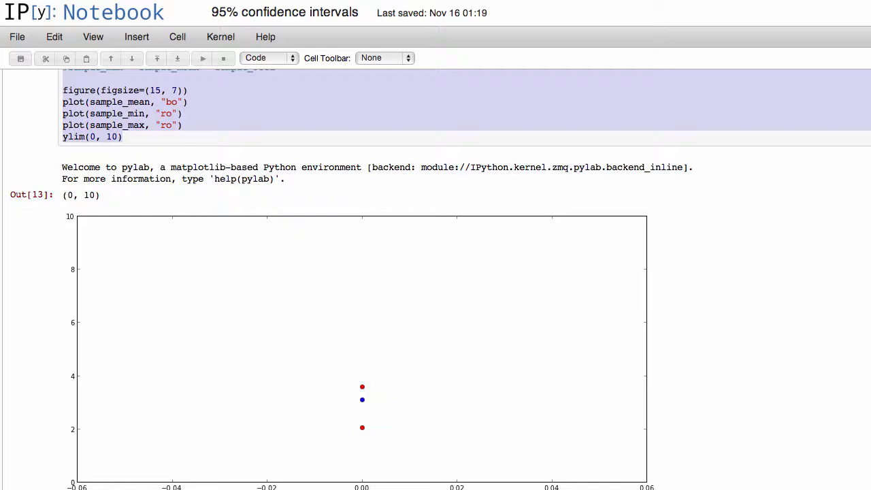
scroll(up, 3)
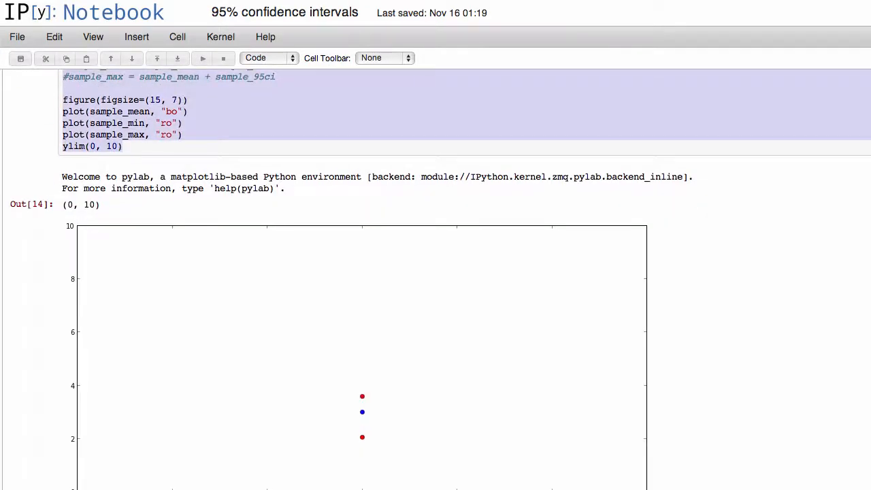
scroll(down, 3)
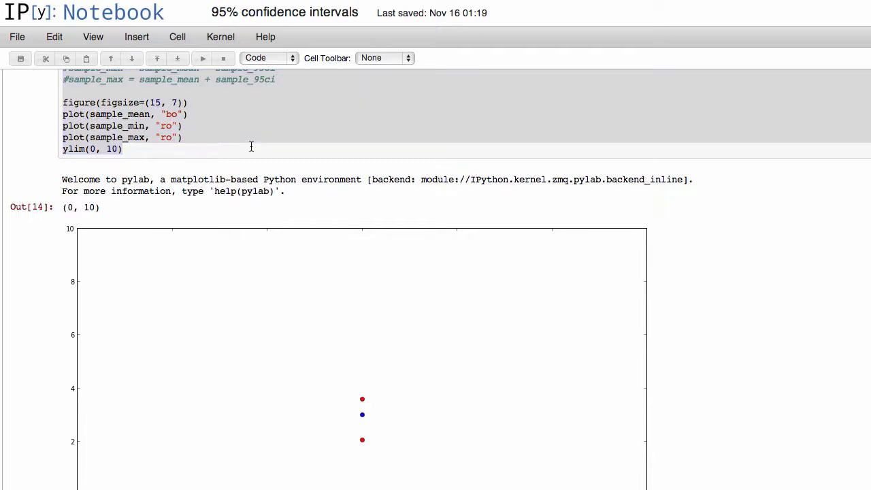
scroll(down, 3)
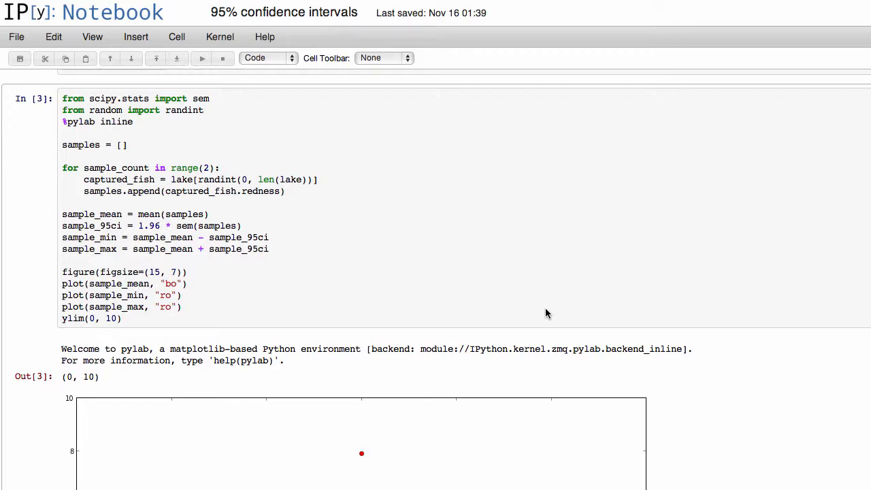
click(66, 260)
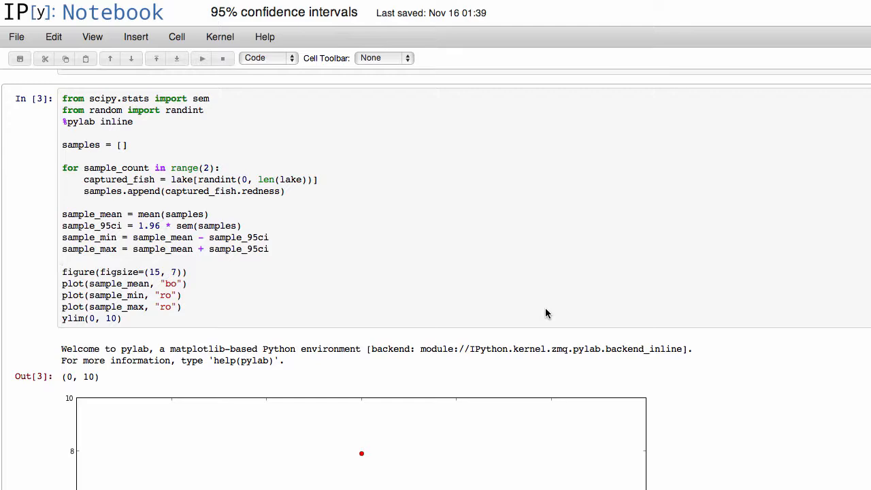
click(65, 261)
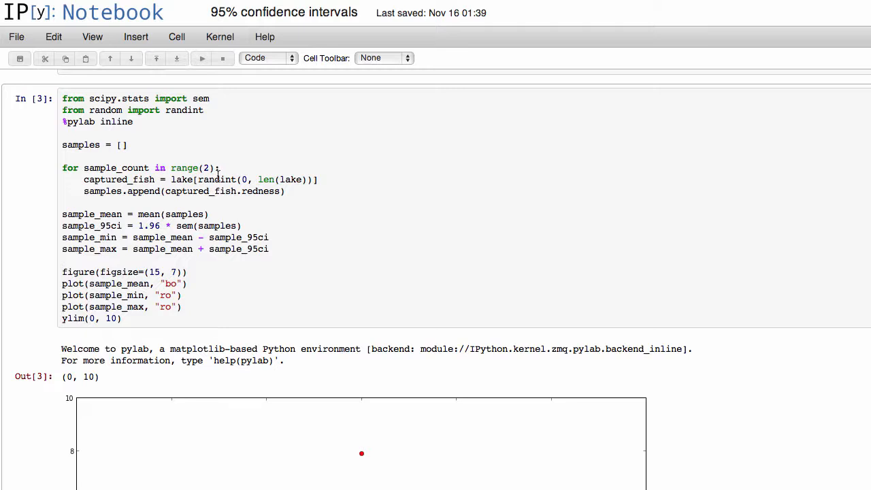
scroll(down, 3)
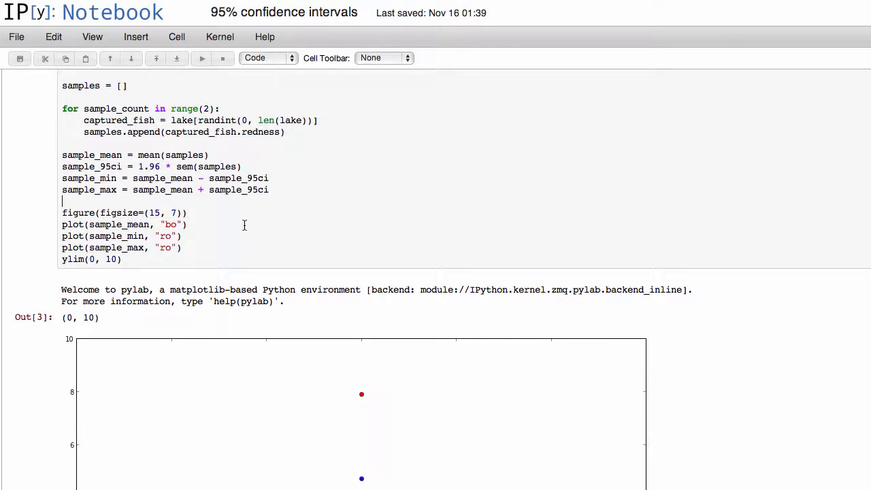
scroll(down, 3)
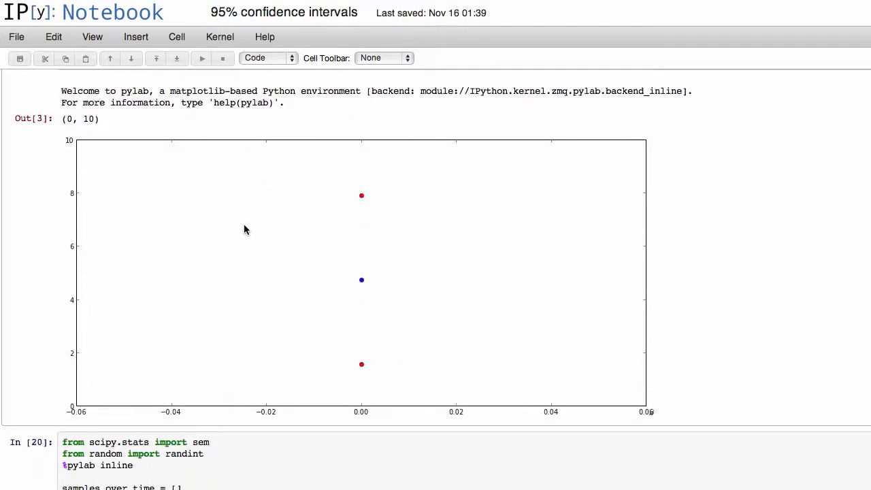
mouse_move(371, 297)
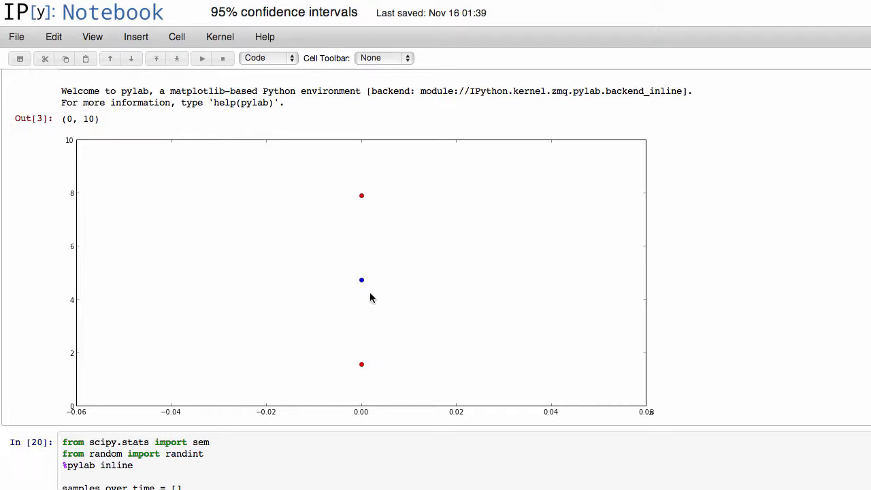
mouse_move(352, 207)
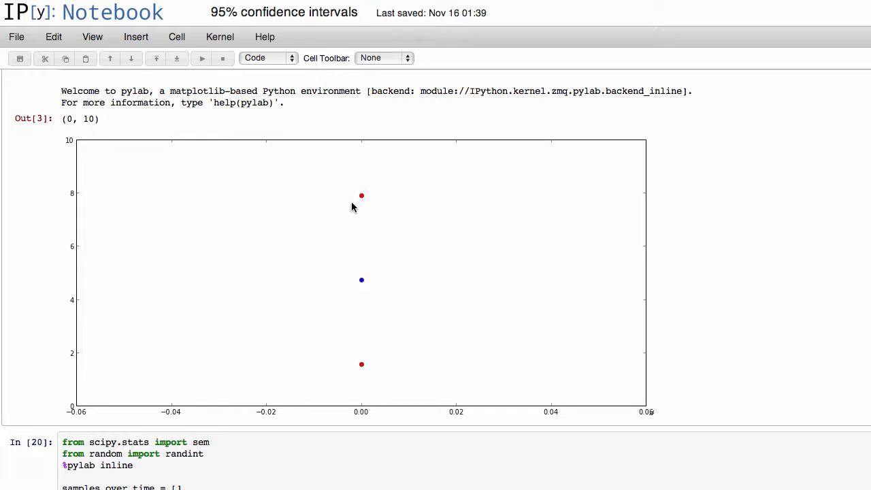
mouse_move(392, 370)
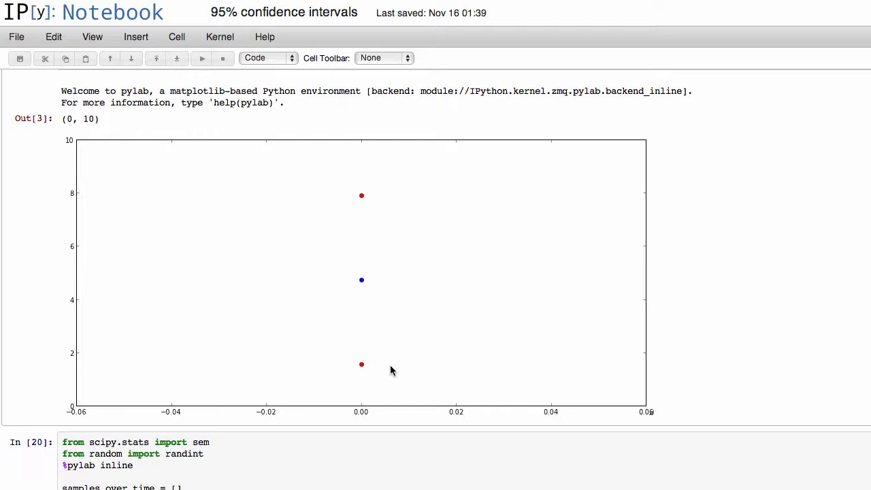
mouse_move(374, 380)
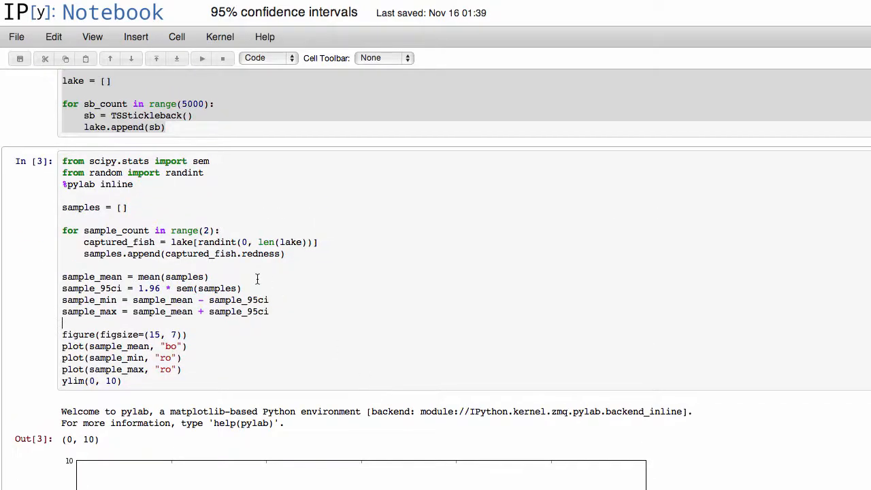
Change the sampling loop to range(200) and view the re-run plot clustered near 3
text(00)
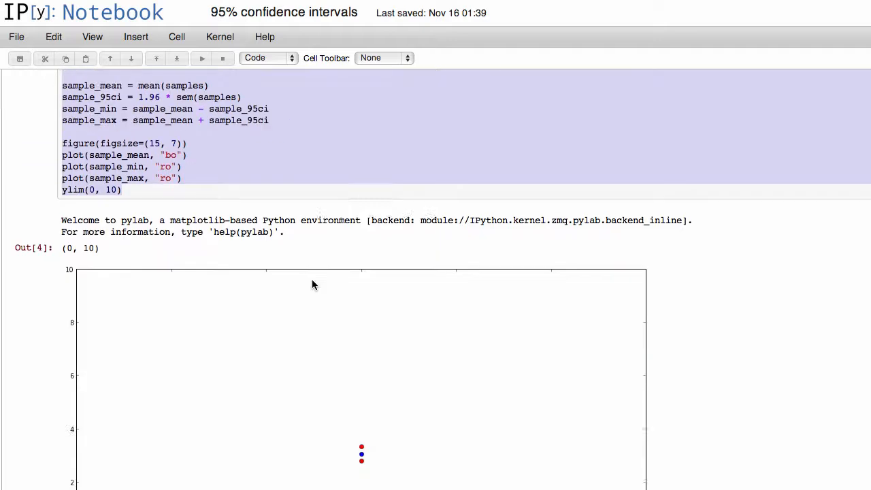
scroll(down, 3)
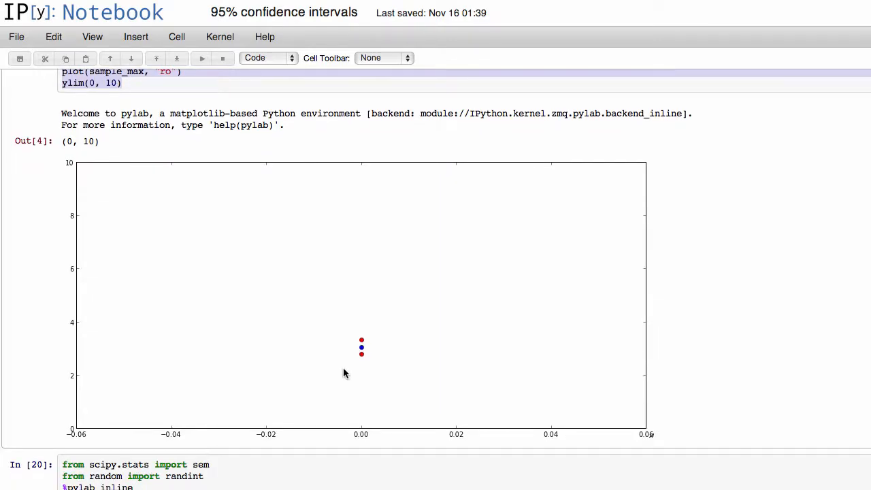
mouse_move(356, 361)
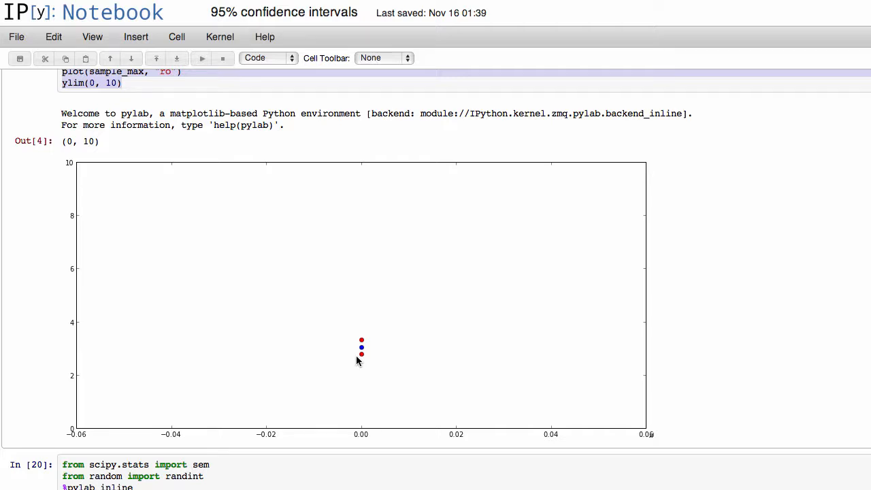
mouse_move(74, 354)
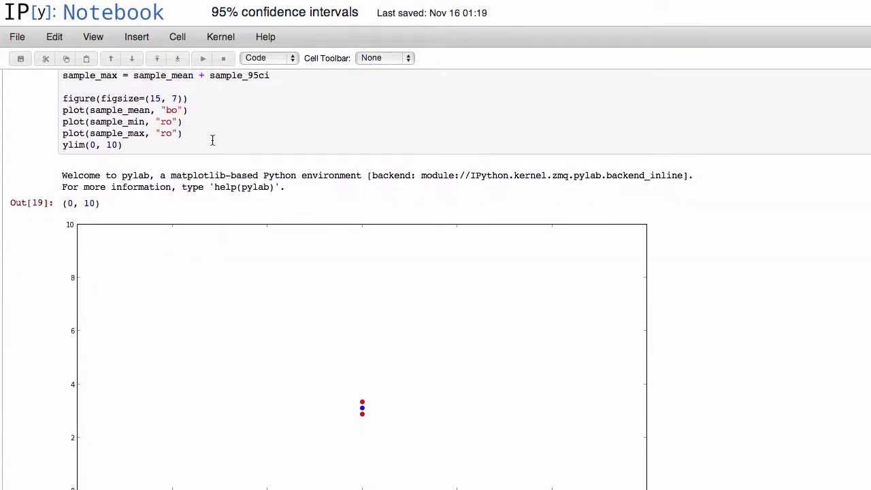
click(122, 144)
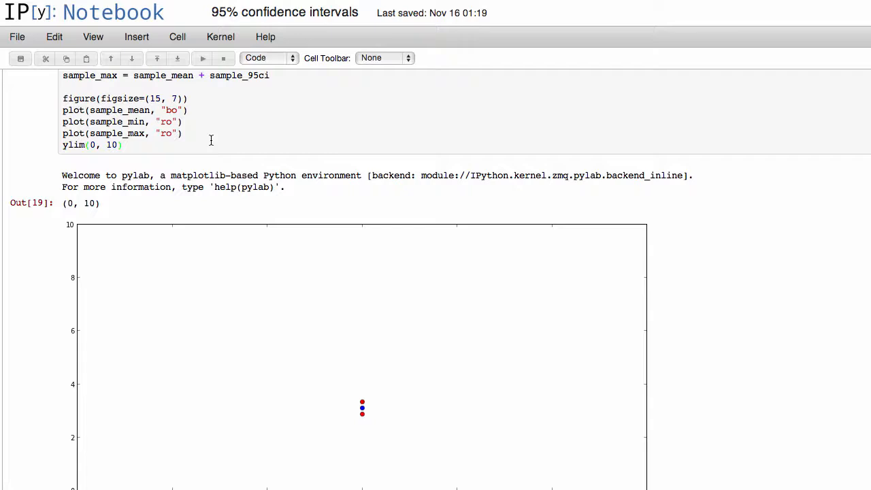
scroll(down, 3)
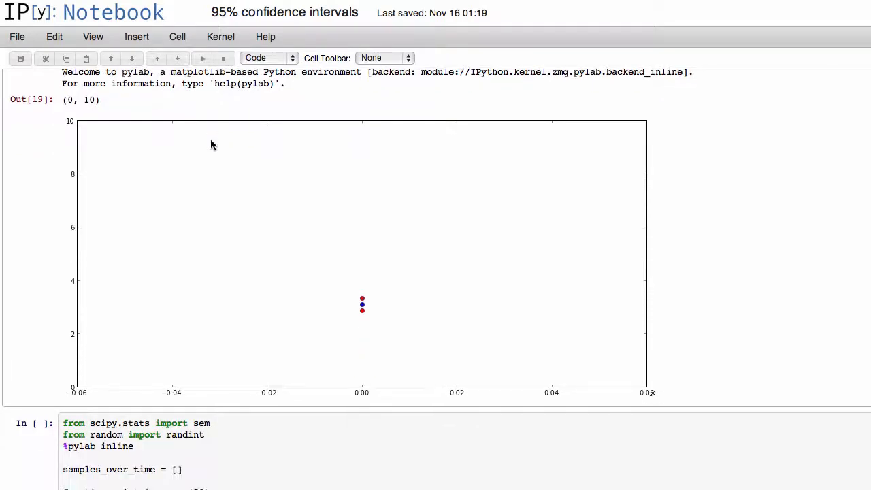
scroll(down, 3)
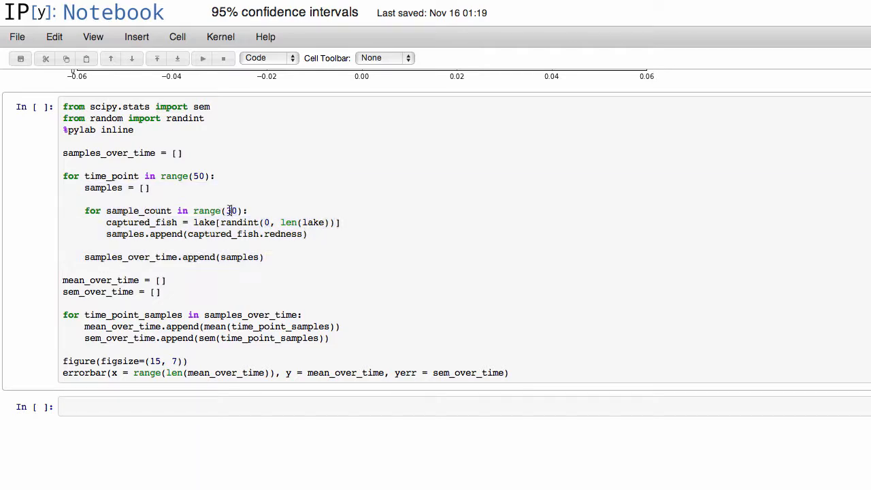
Highlight the 30-fish sample size, redness collection, per-time-point sample storage and empty standard-error list
double_click(230, 210)
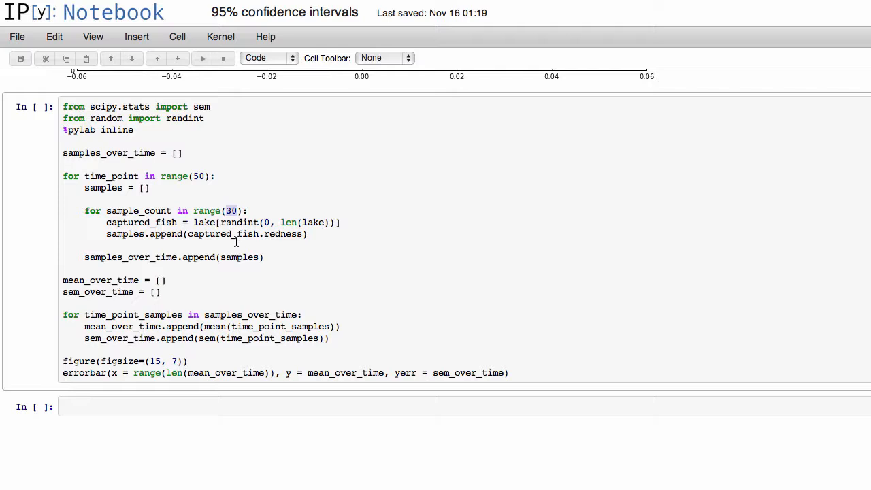
double_click(283, 234)
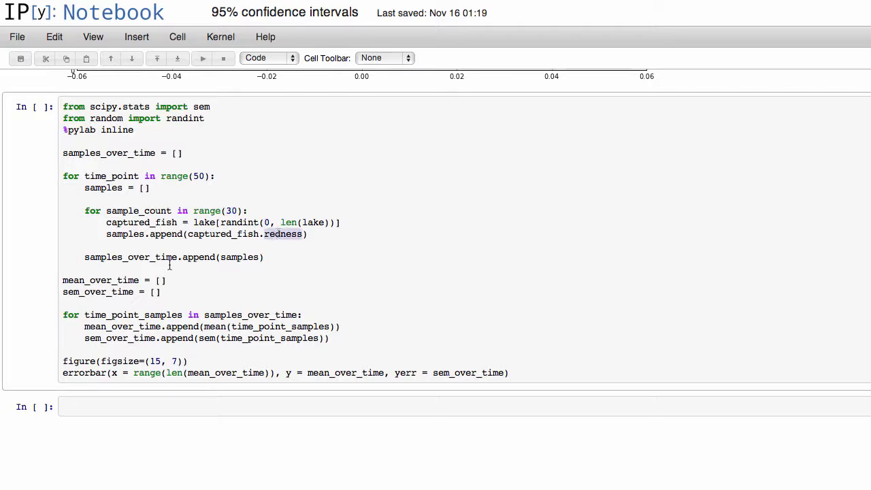
double_click(131, 256)
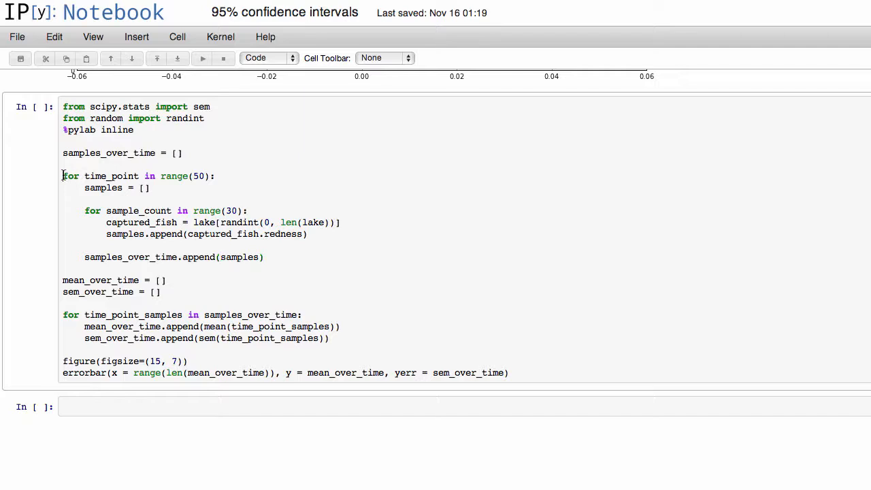
drag(63, 176, 264, 257)
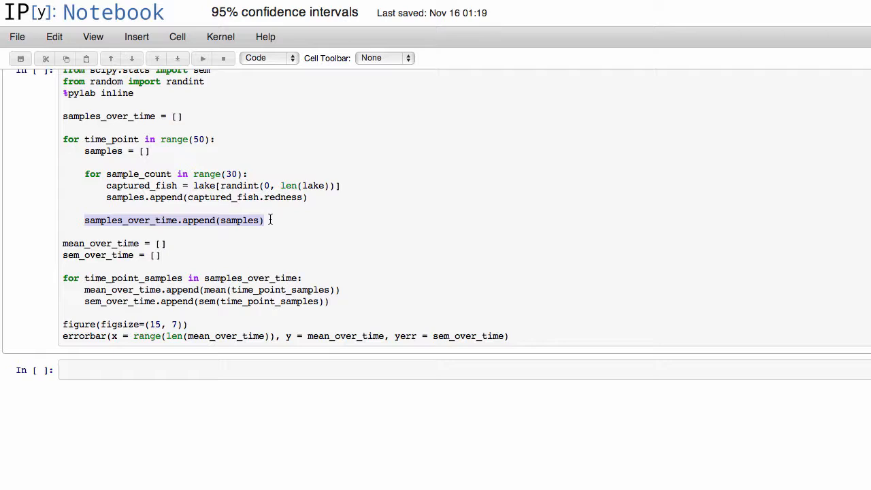
double_click(101, 242)
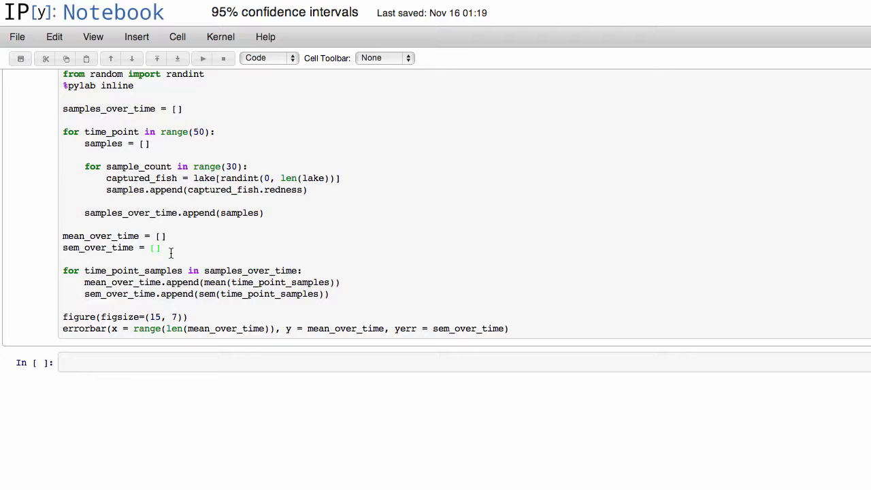
Highlight the per-time-point mean calculation, the list of means and the standard error calculation
click(158, 248)
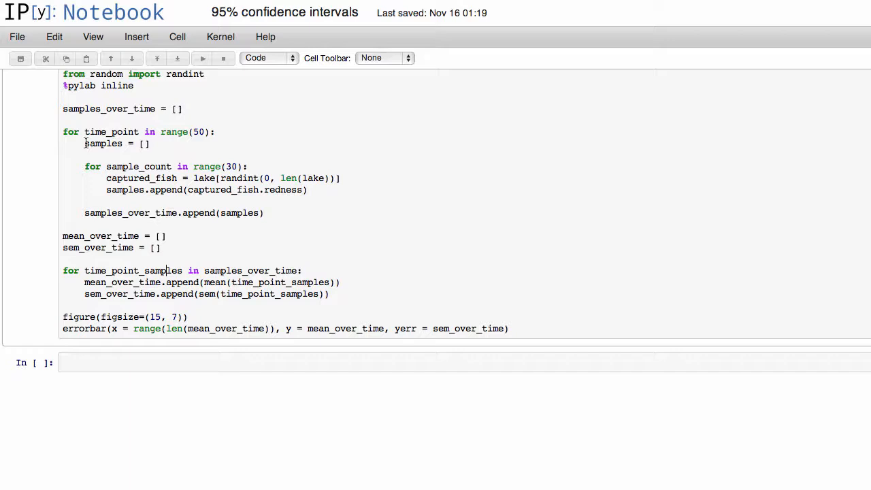
double_click(109, 109)
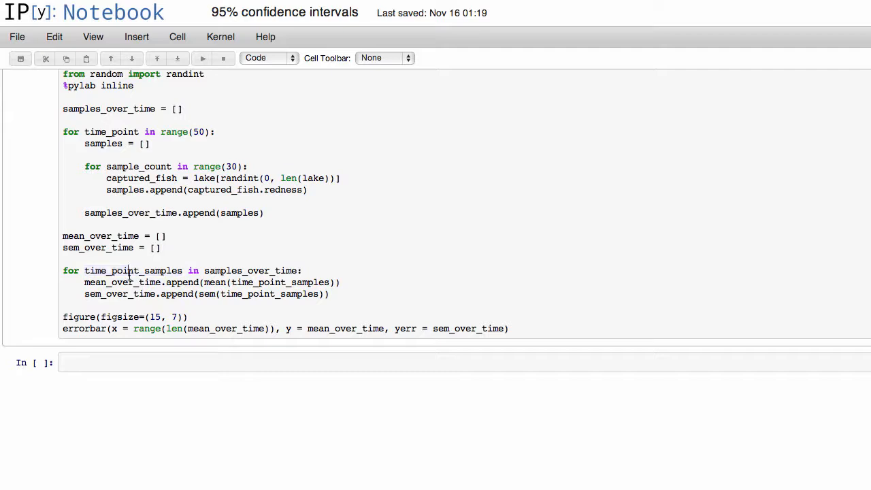
double_click(133, 270)
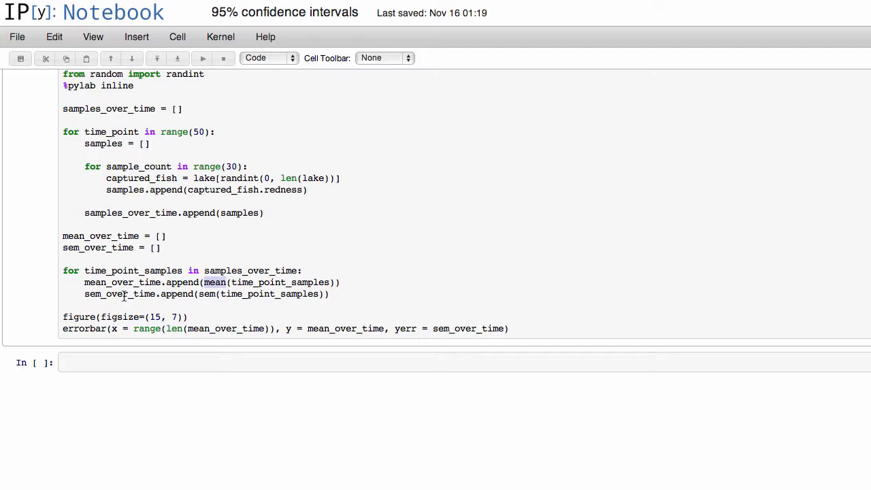
double_click(123, 282)
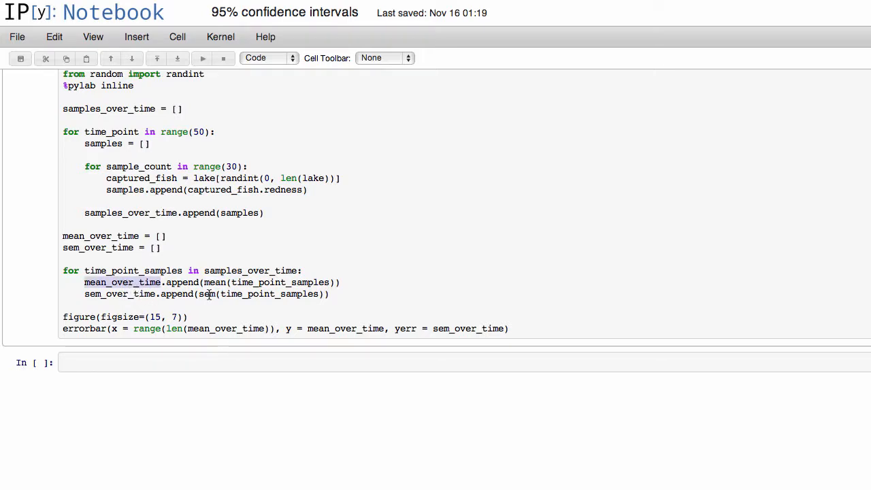
double_click(120, 294)
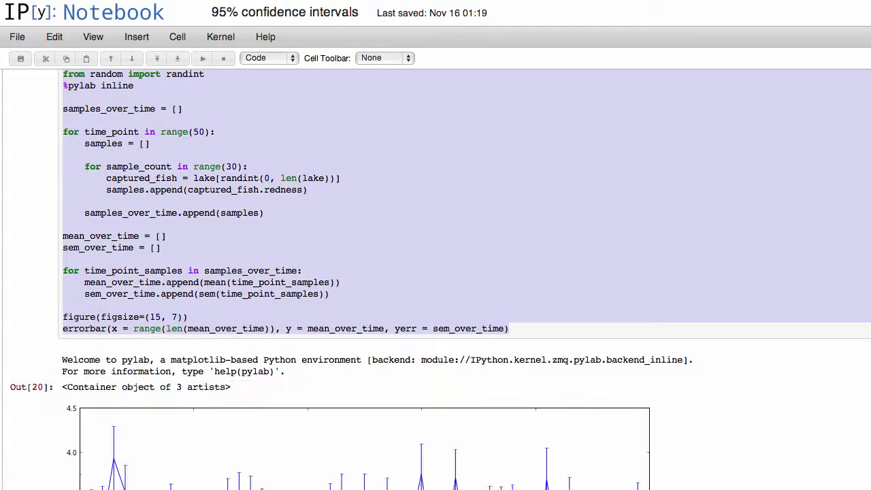
scroll(down, 3)
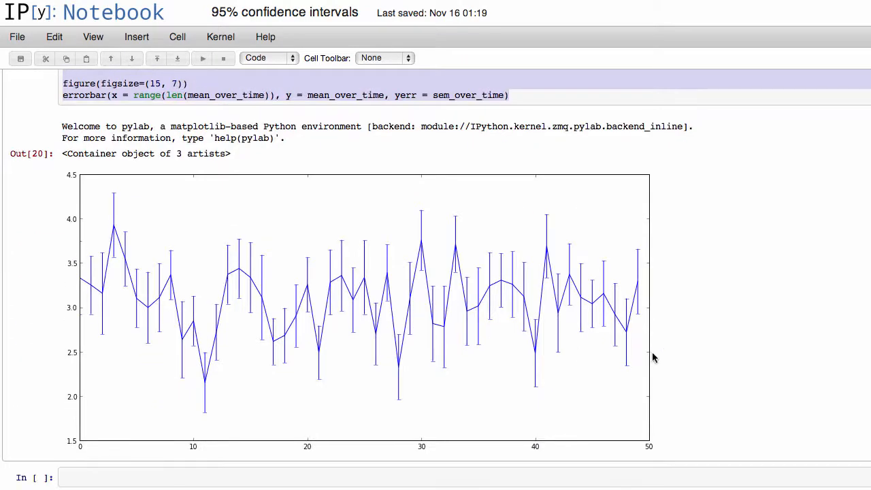
mouse_move(242, 299)
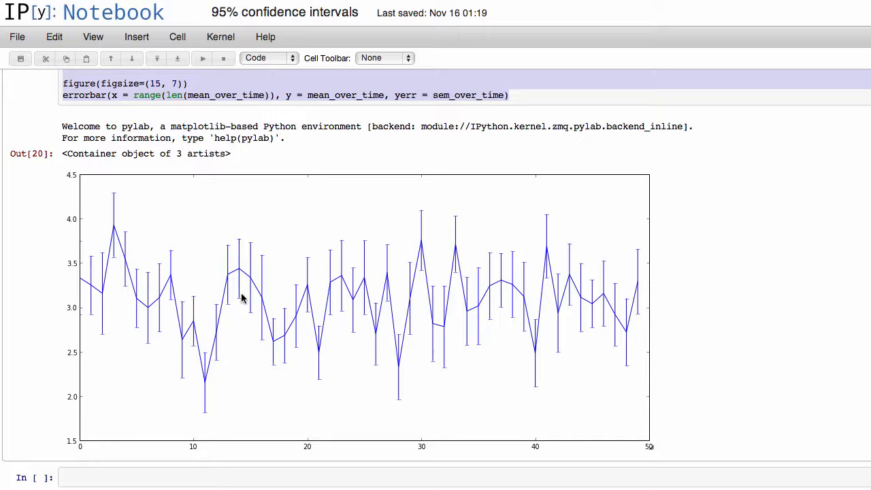
mouse_move(68, 308)
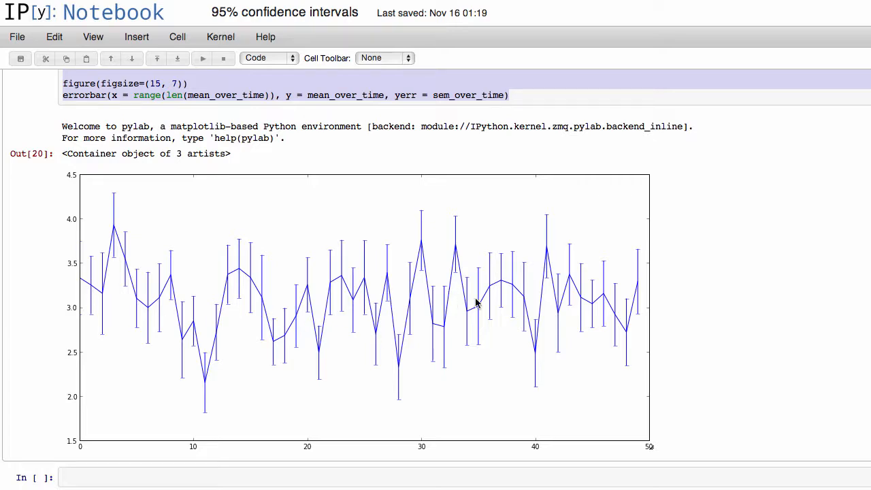
mouse_move(664, 305)
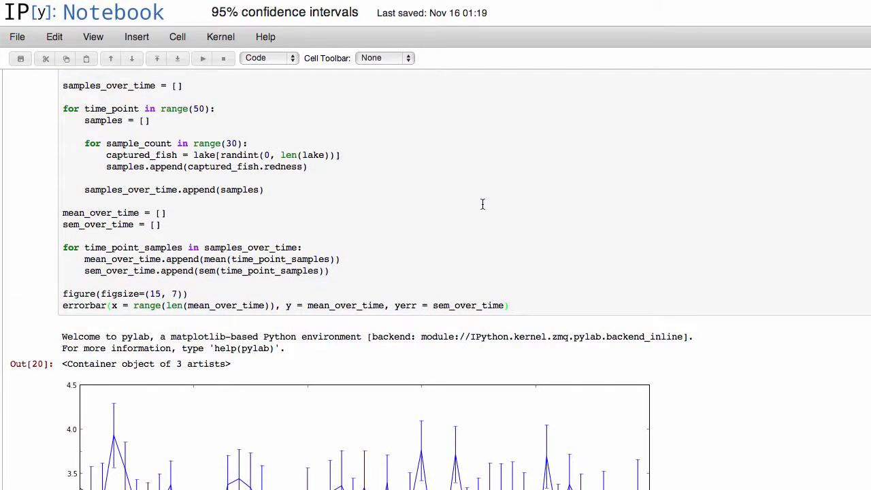
scroll(up, 3)
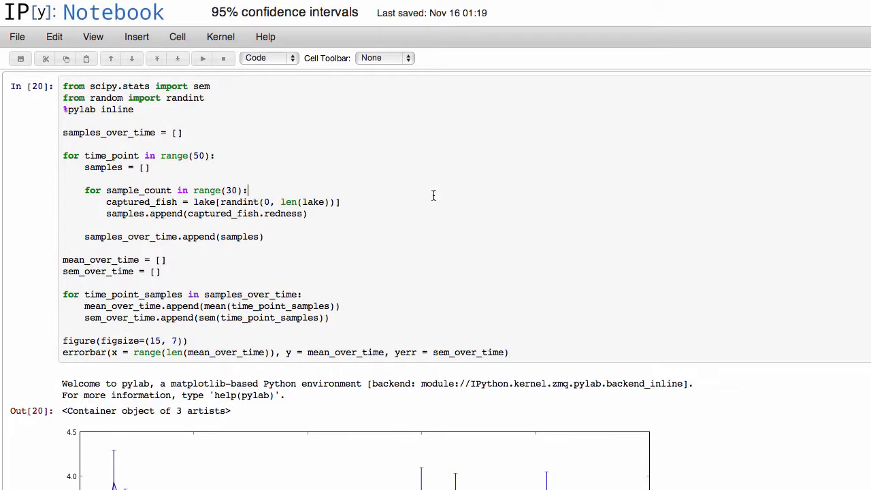
scroll(down, 3)
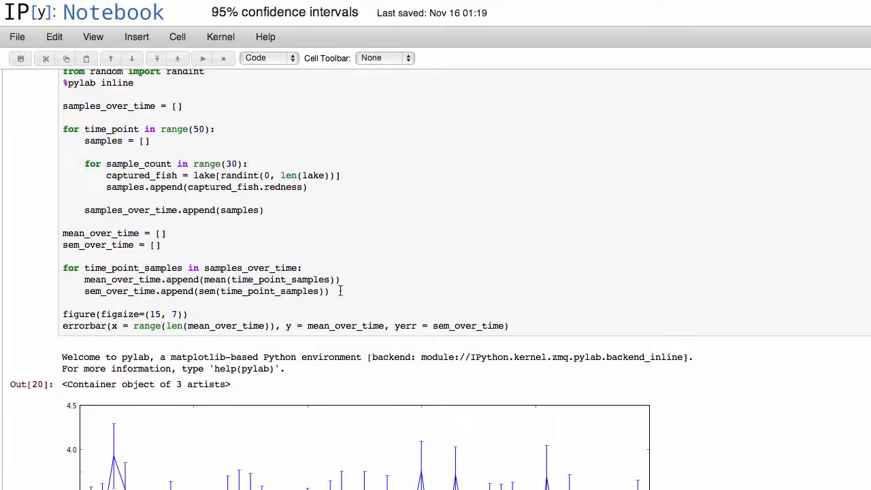
scroll(down, 3)
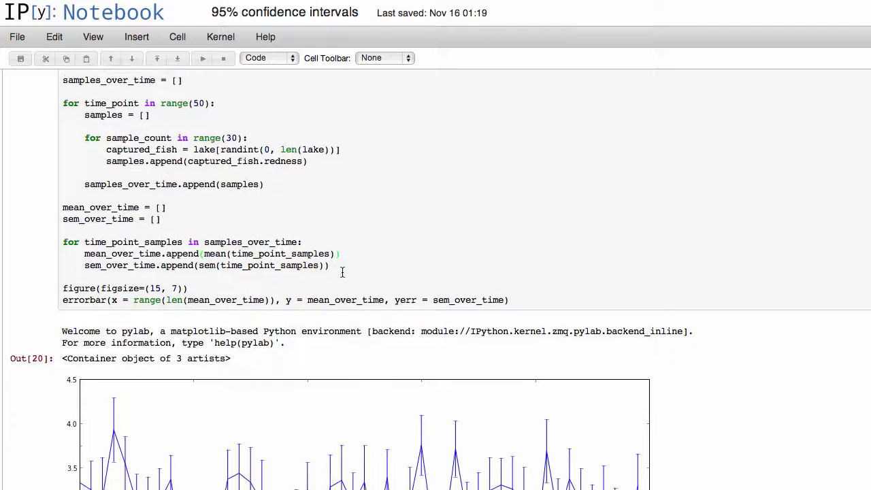
scroll(down, 3)
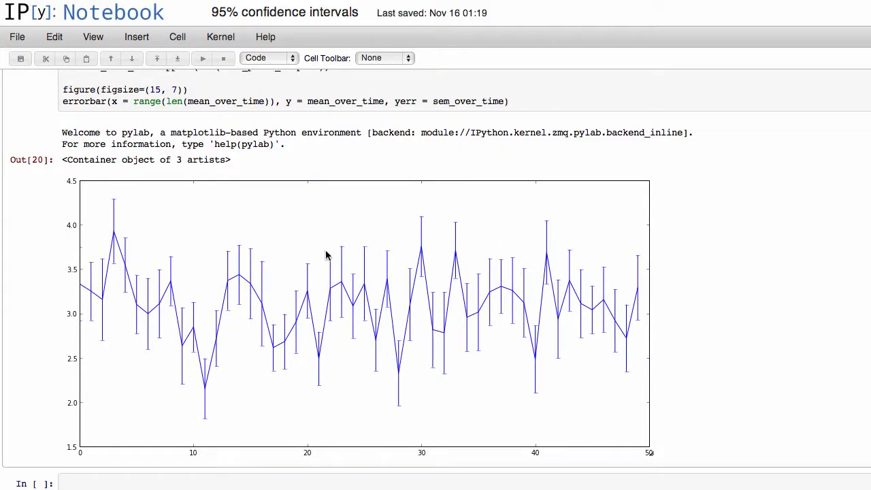